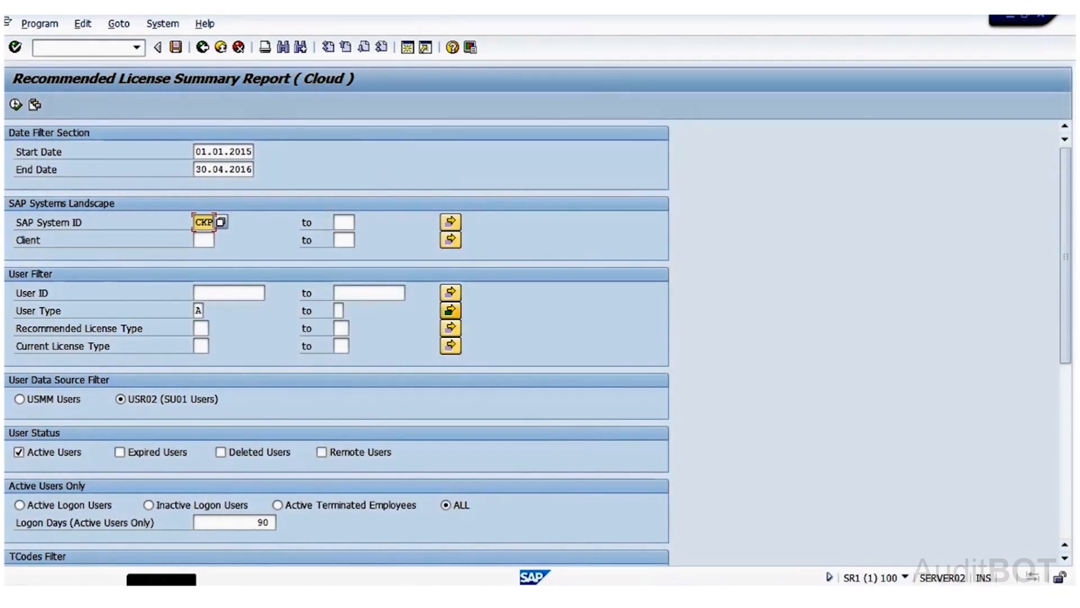
mouse_move(130, 327)
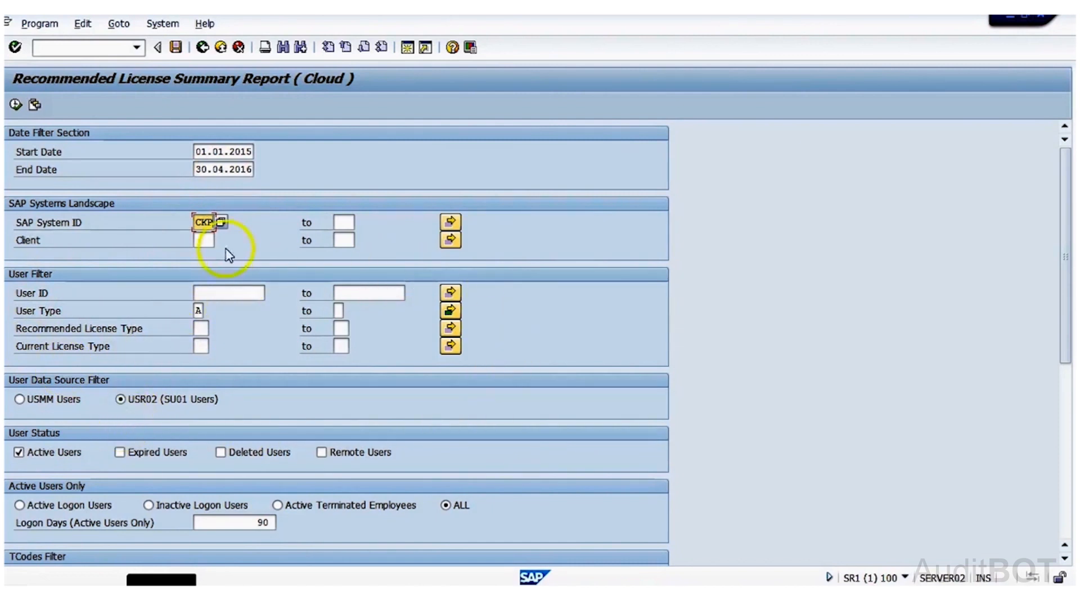
mouse_move(60, 468)
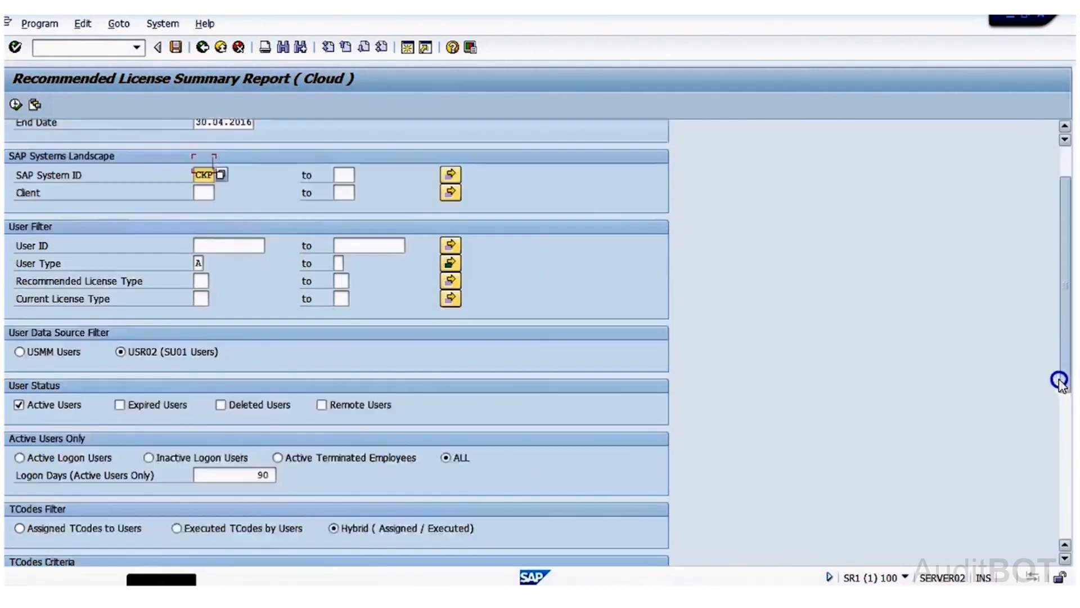
- Execute the license summary report and drill into the SAP Application Professional Rec Lic Count of 200
scroll("down", 3)
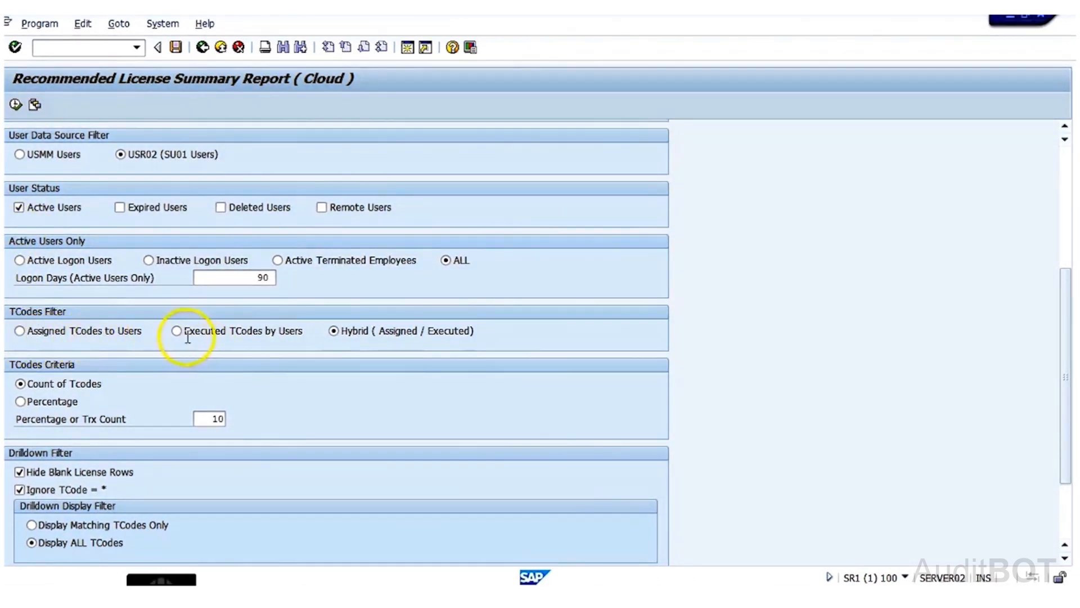
left_click(13, 105)
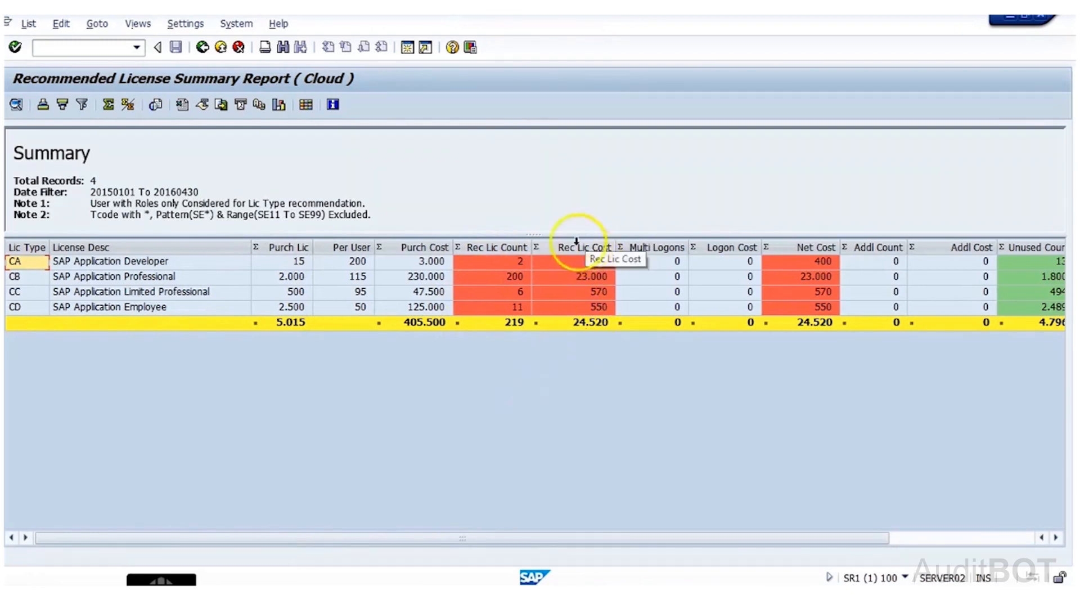
mouse_move(513, 268)
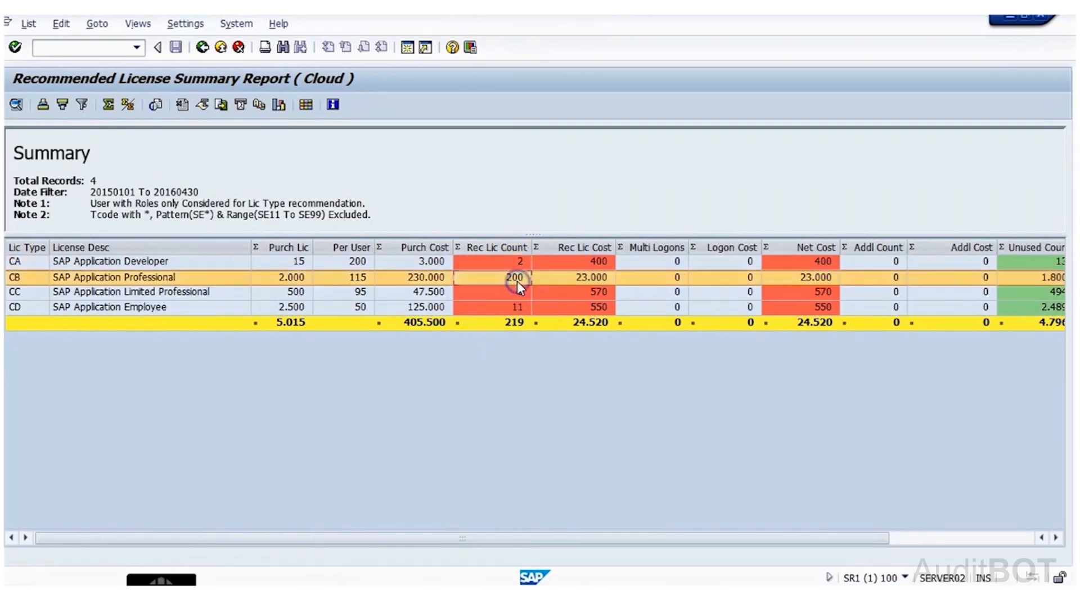
double_click(517, 277)
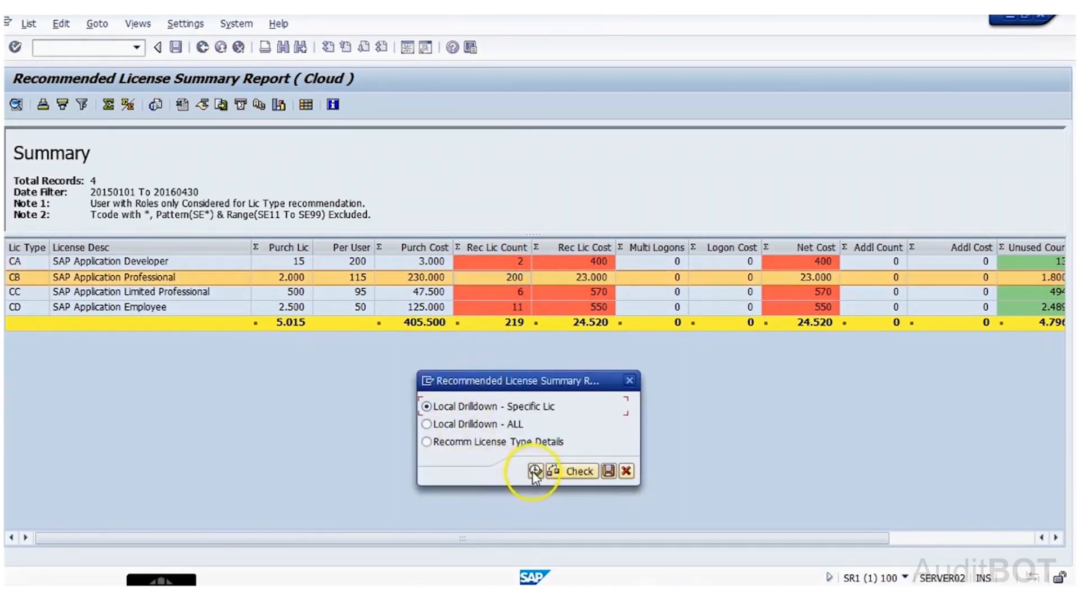
- Continue with 'Local Drilldown - Specific Lic' to list the 200 Professional users and scroll the ALV grid right for more columns
left_click(535, 471)
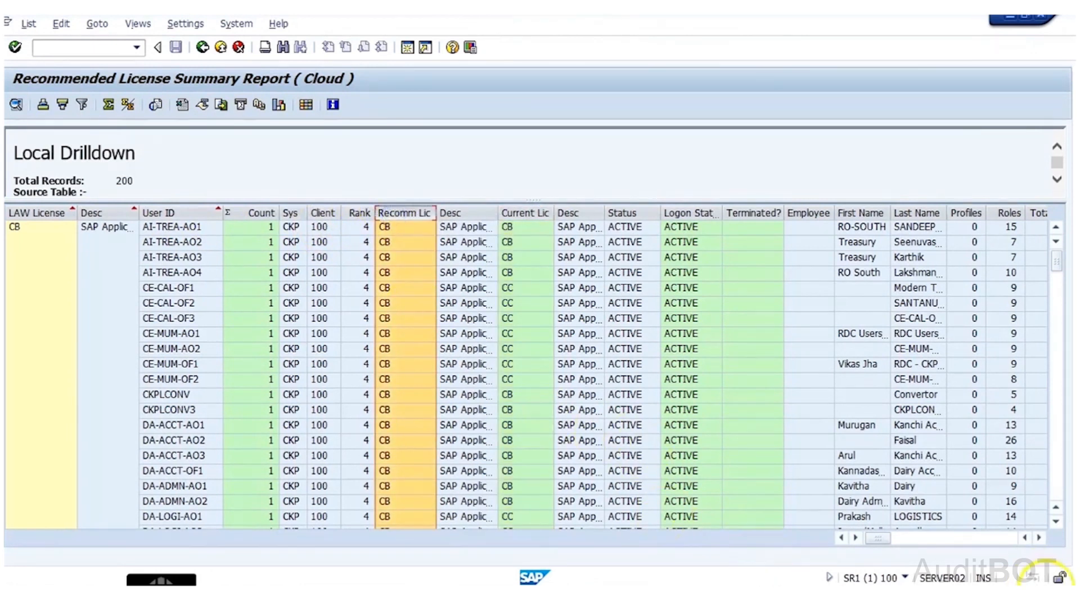
left_click(1040, 538)
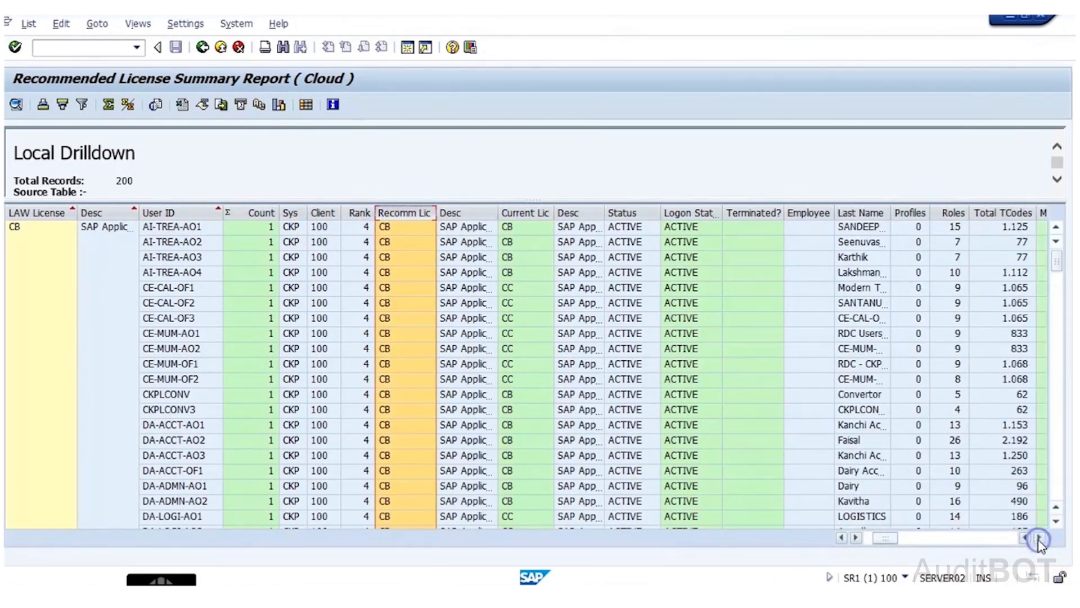
left_click(1040, 538)
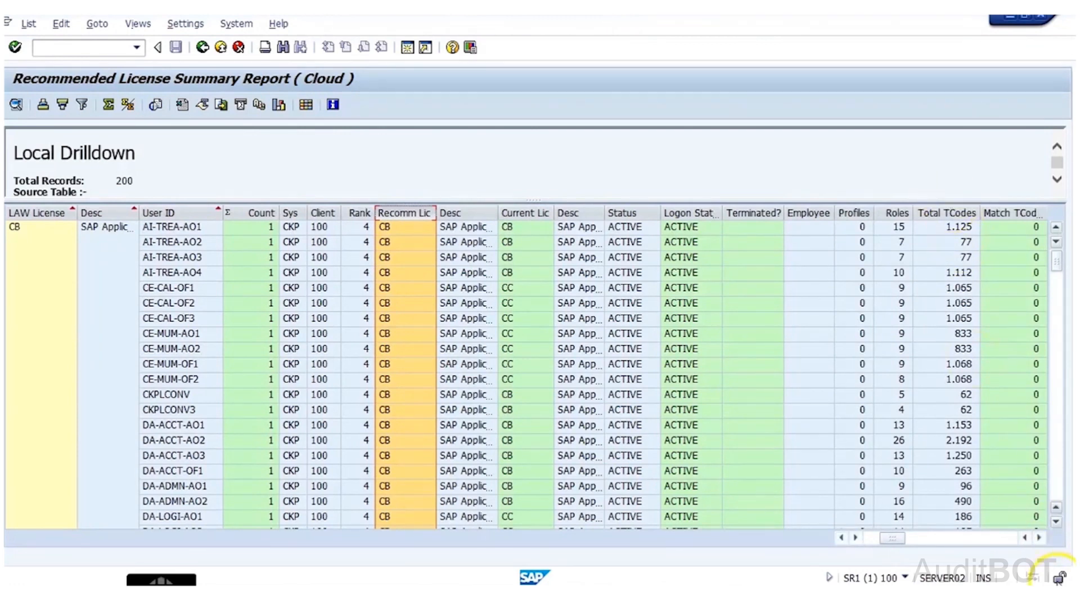
left_click(1043, 537)
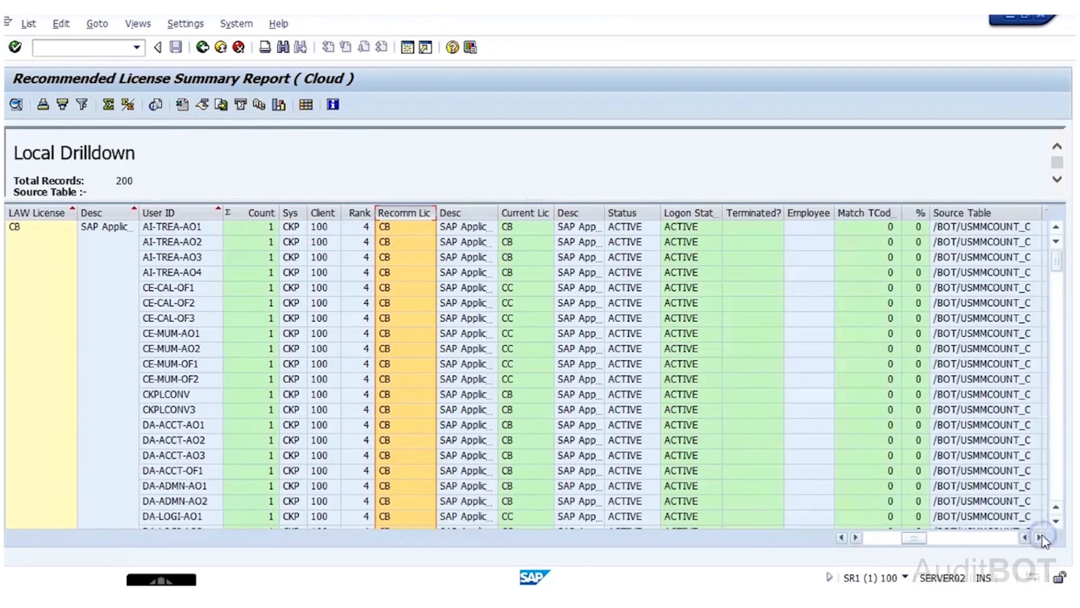
left_click(1042, 538)
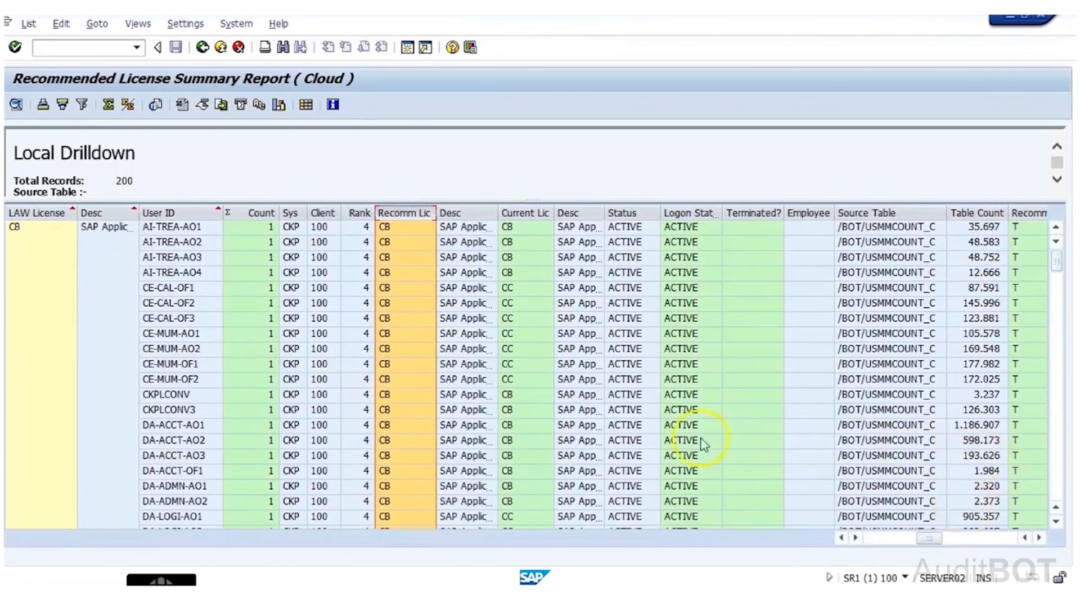
left_click(177, 440)
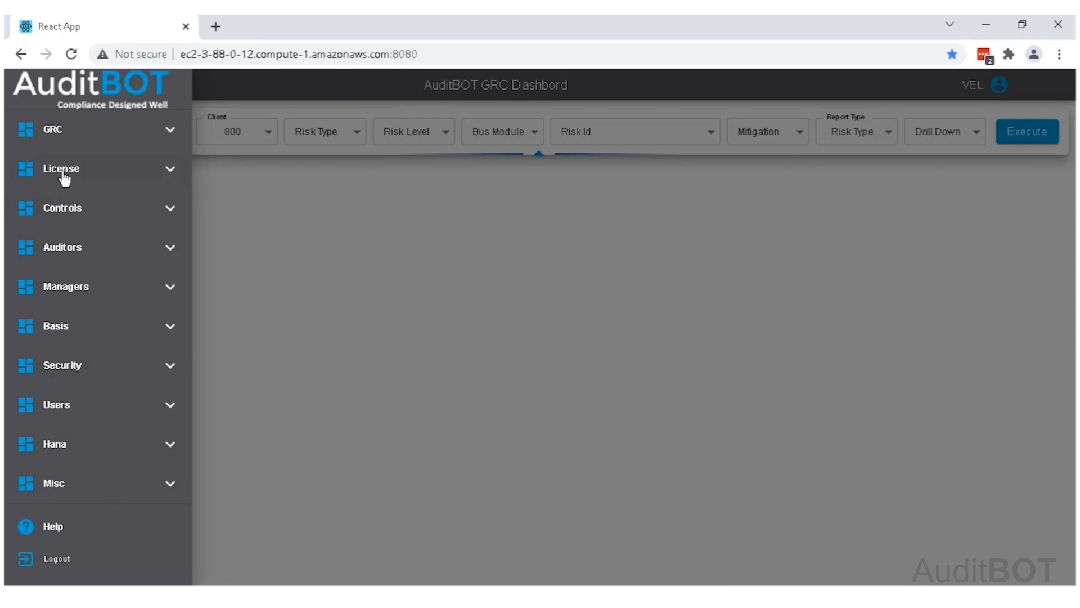
- Navigate the side menu License > Dashbord > License Dashboard to reach its filter criteria page
left_click(61, 168)
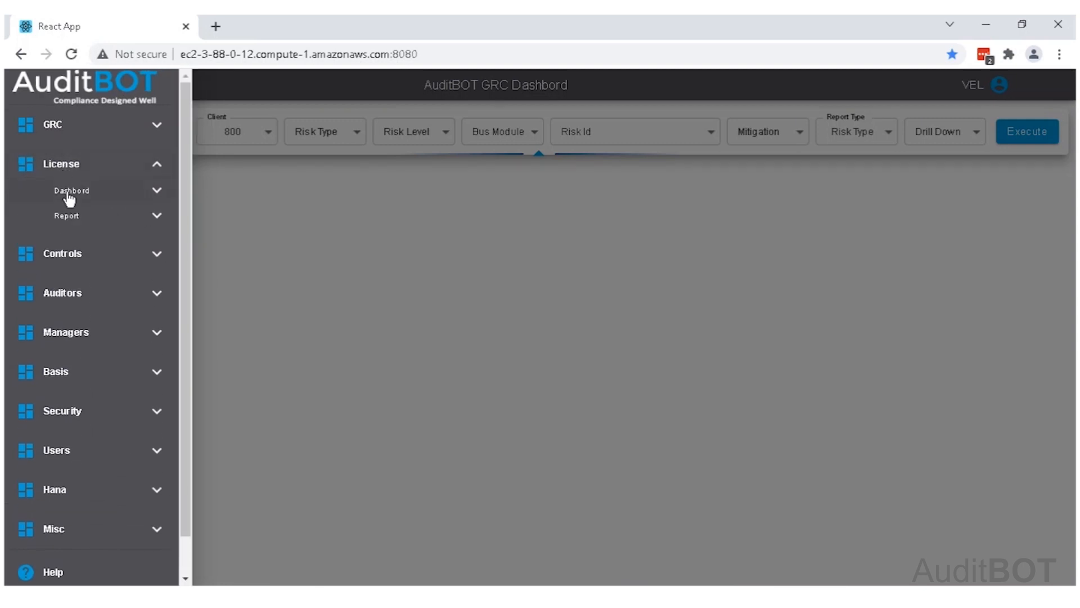
left_click(71, 191)
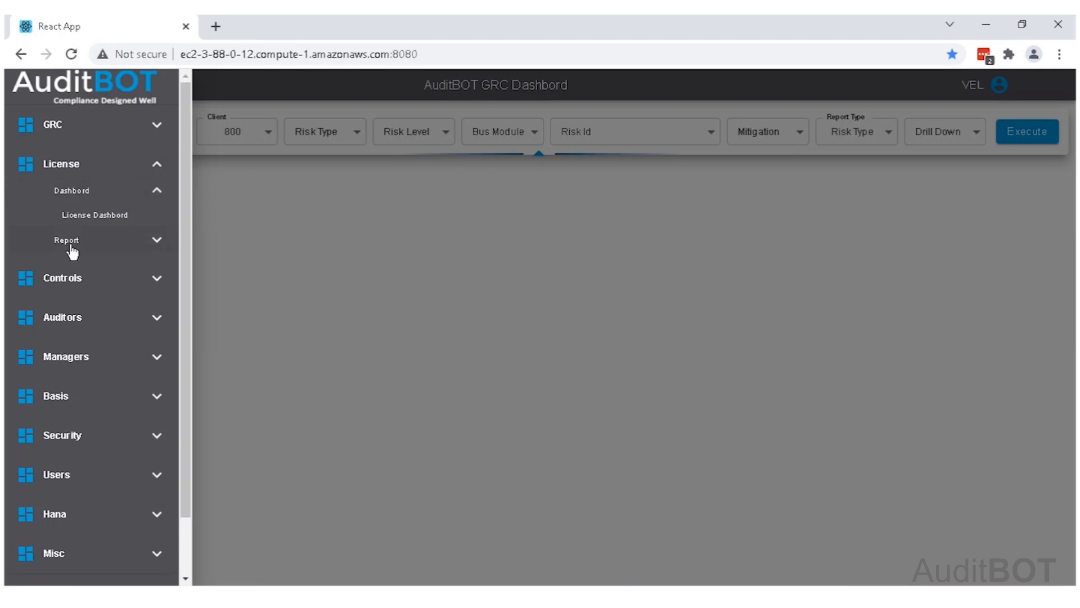
left_click(94, 214)
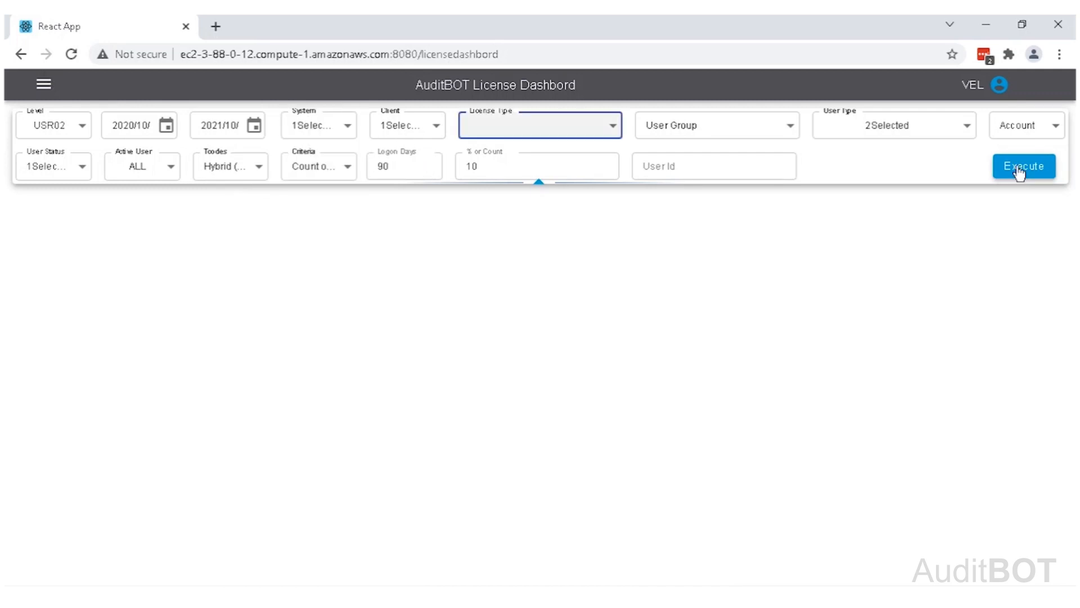
- Generate the license charts from the current filters and collapse the filter panel
left_click(1023, 166)
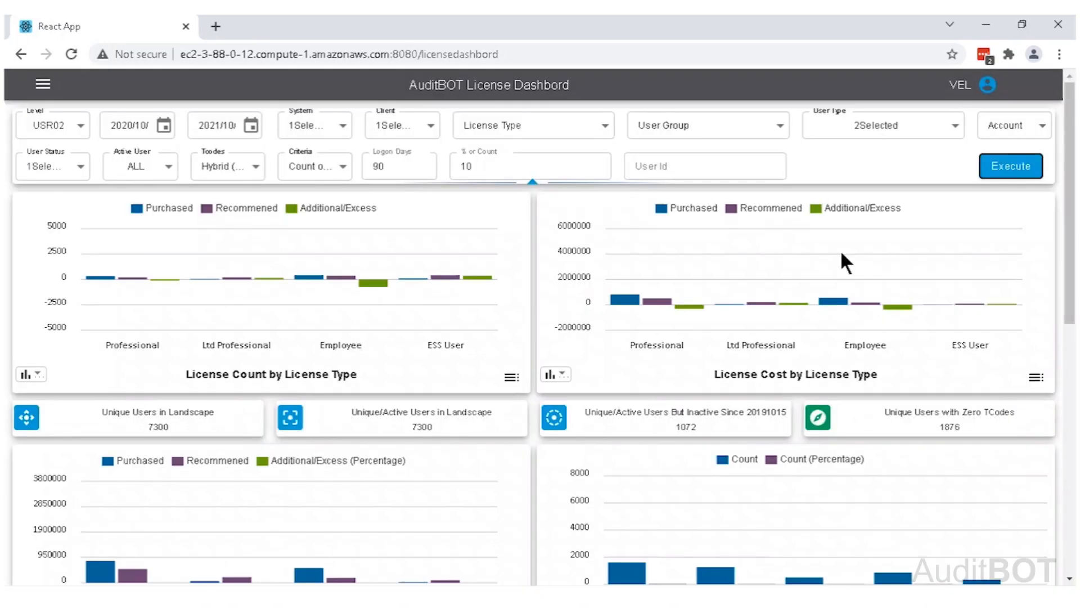
left_click(1011, 166)
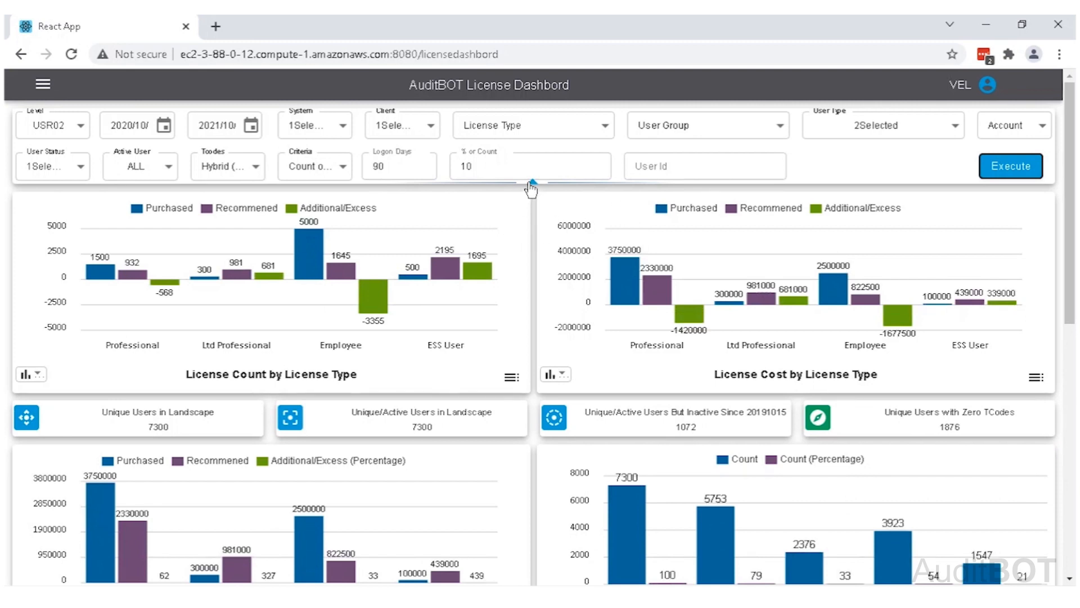
scroll("down", 3)
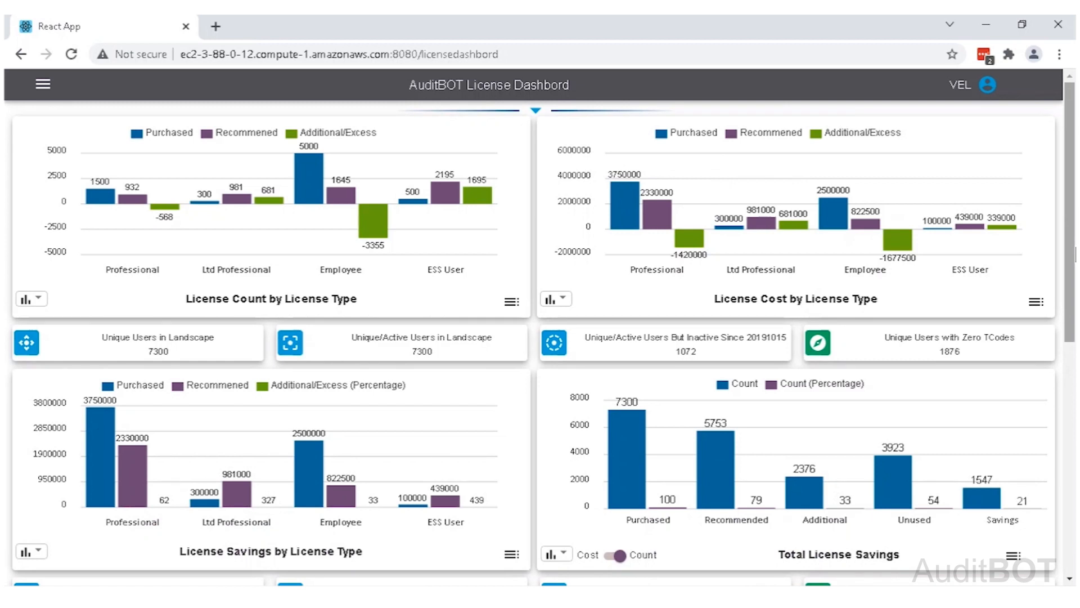
mouse_move(520, 434)
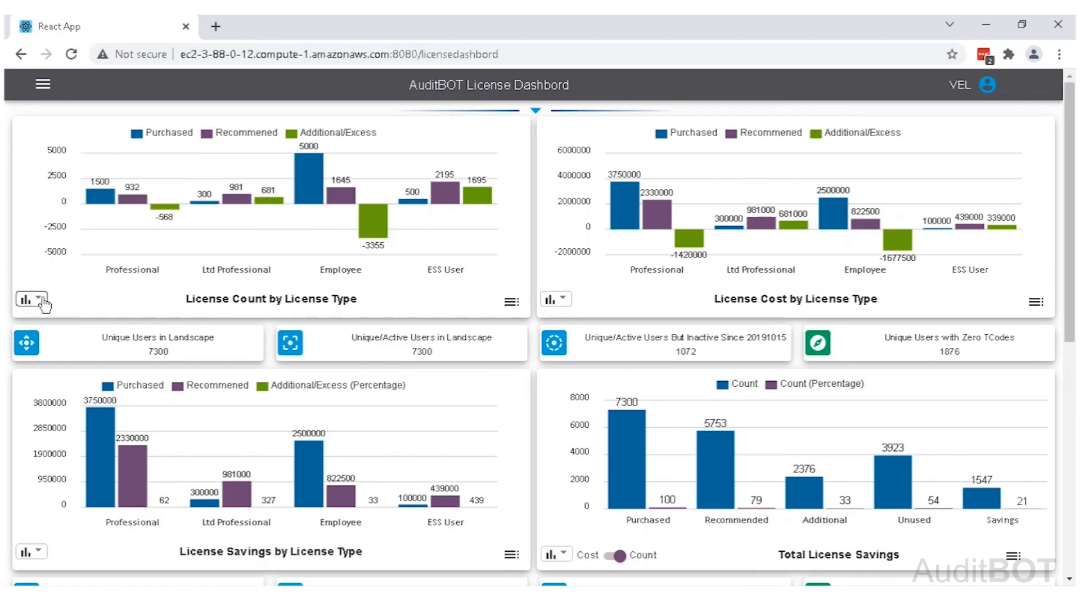
- Show License Count by License Type as horizontal bars, then as a data table, and close the table
left_click(29, 299)
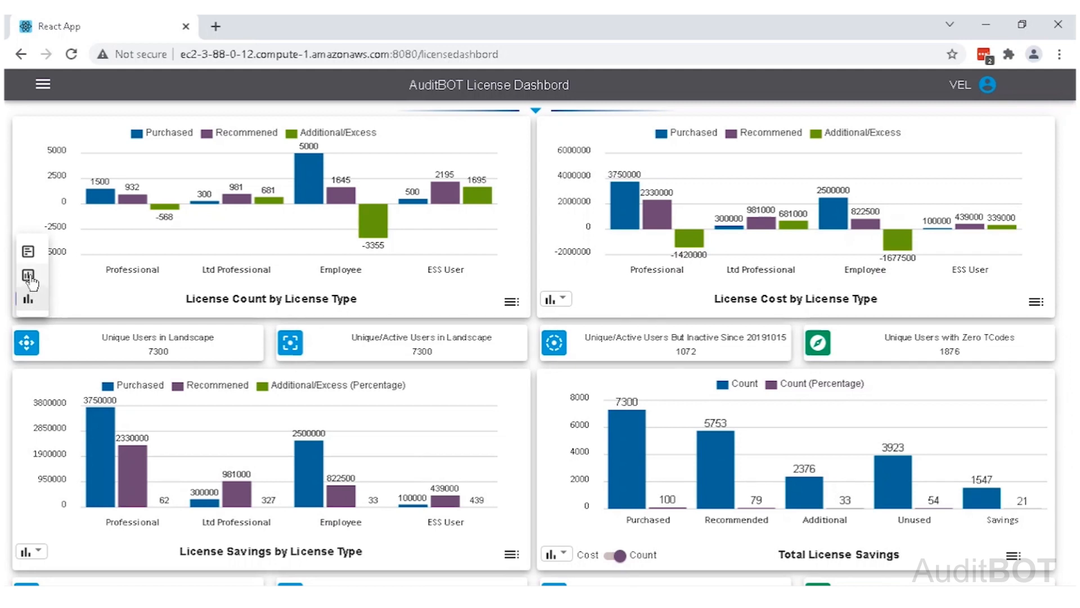
left_click(28, 302)
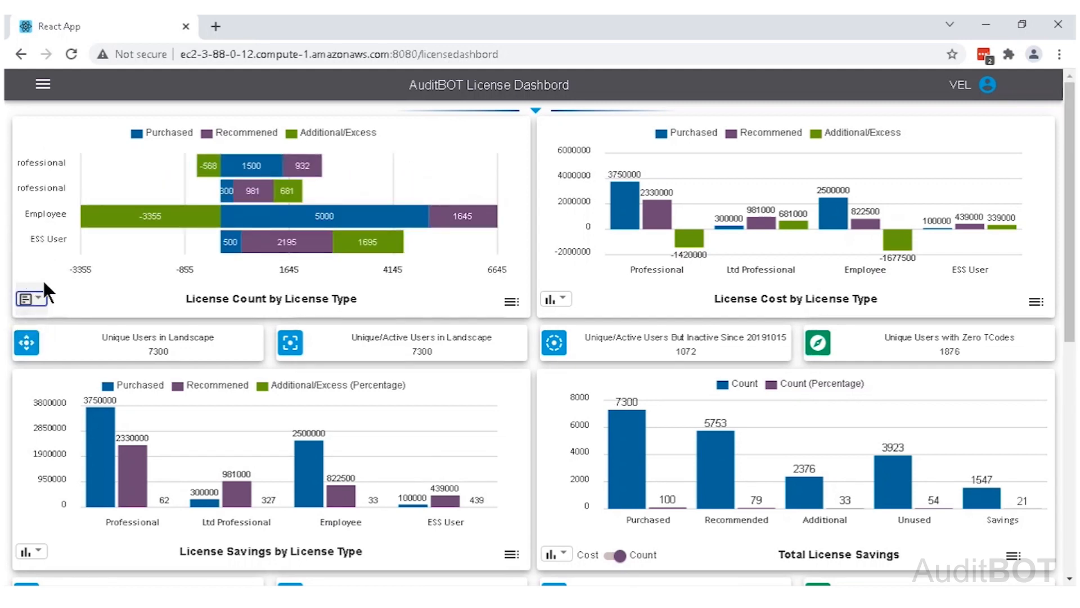
left_click(26, 299)
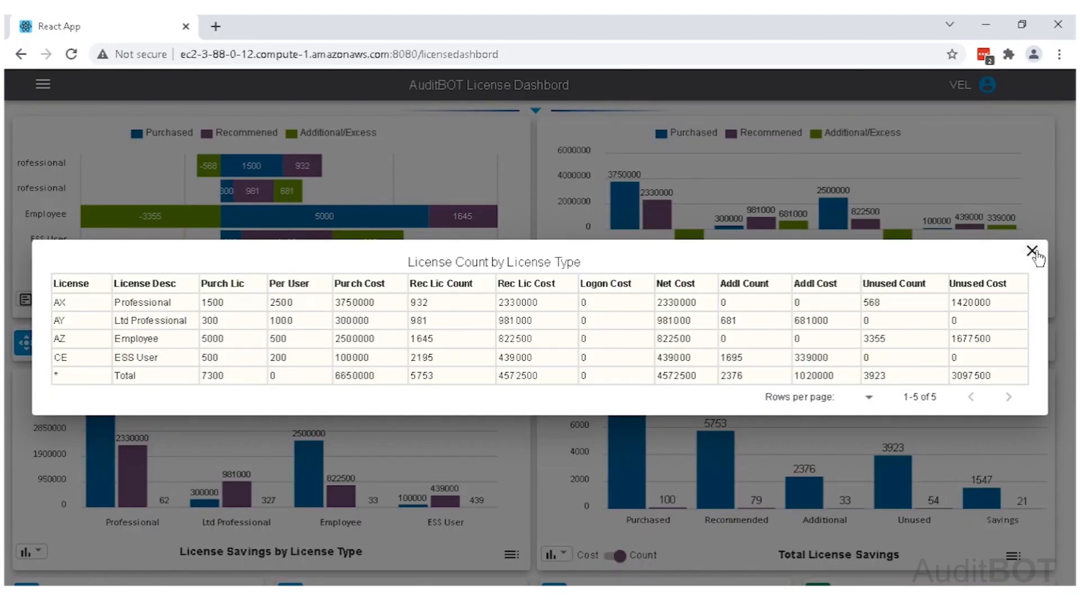
left_click(1033, 250)
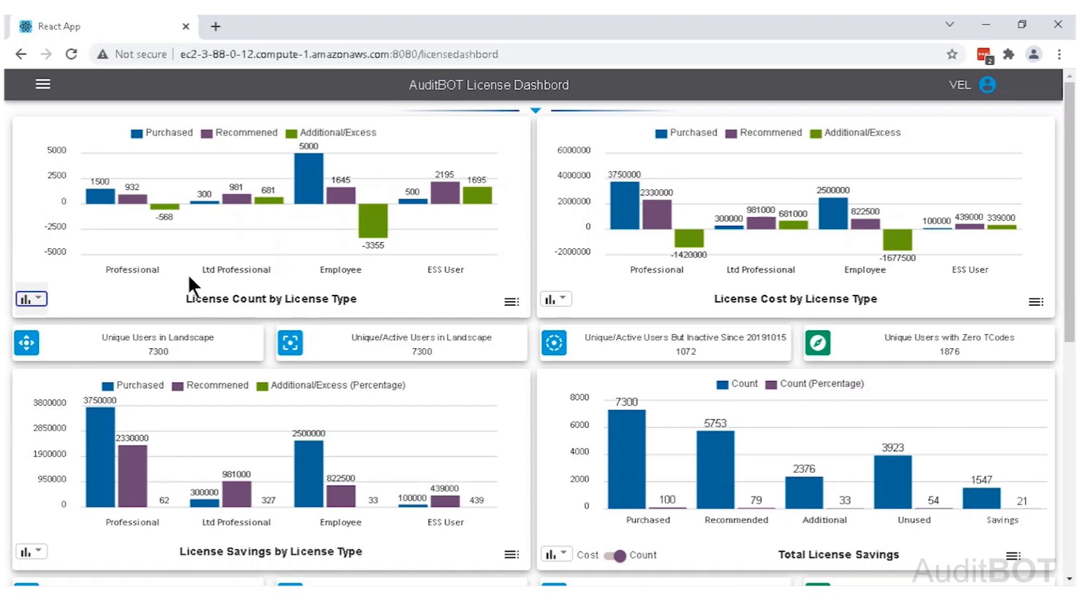
mouse_move(104, 195)
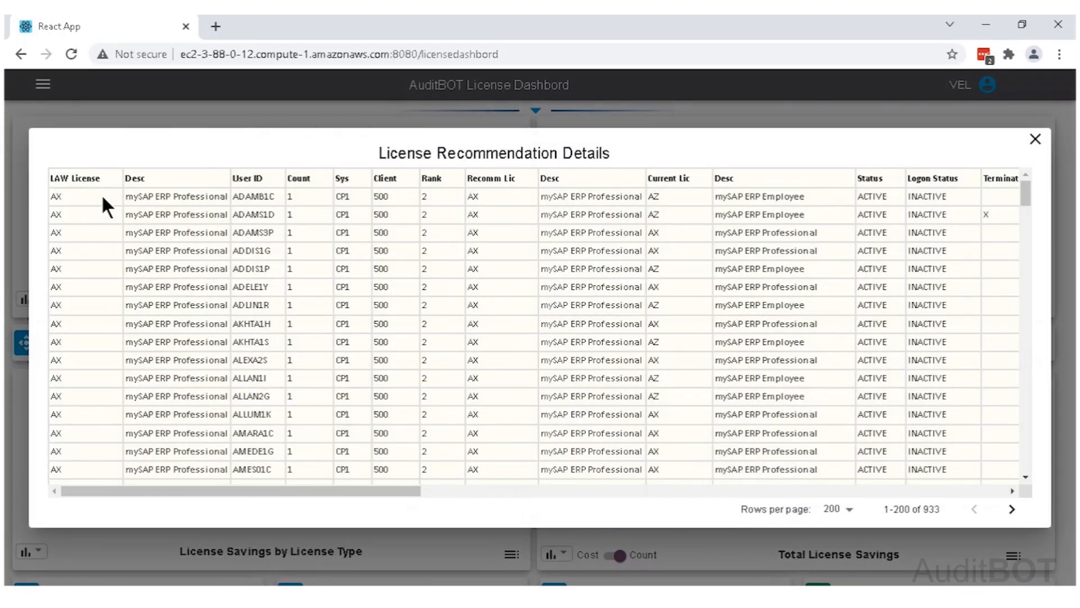
- Review the License Recommendation Details list of 933 user records and close it
scroll("down", 3)
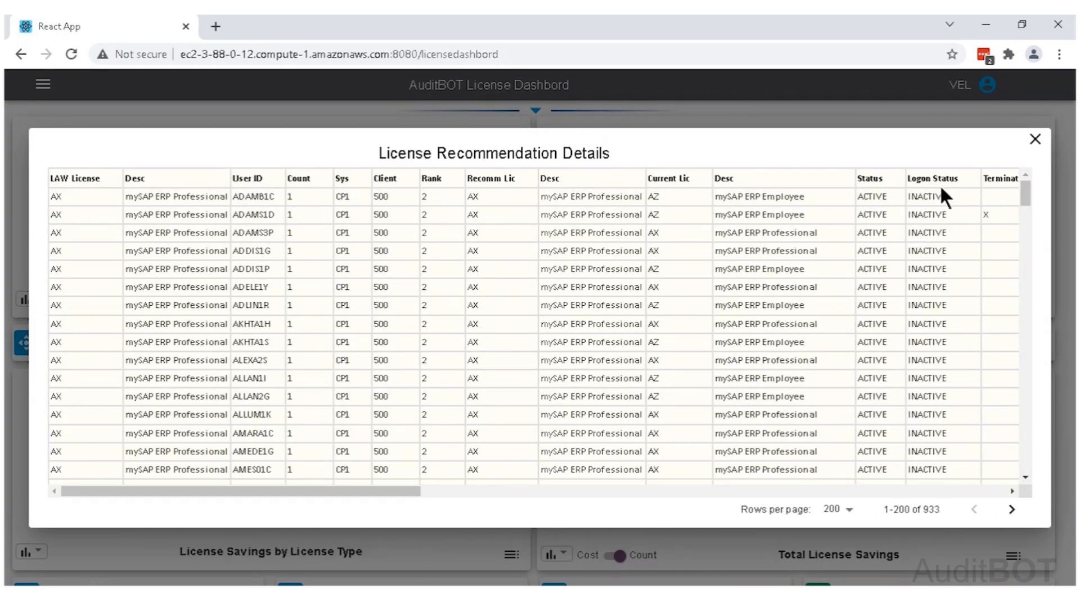
left_click(1035, 138)
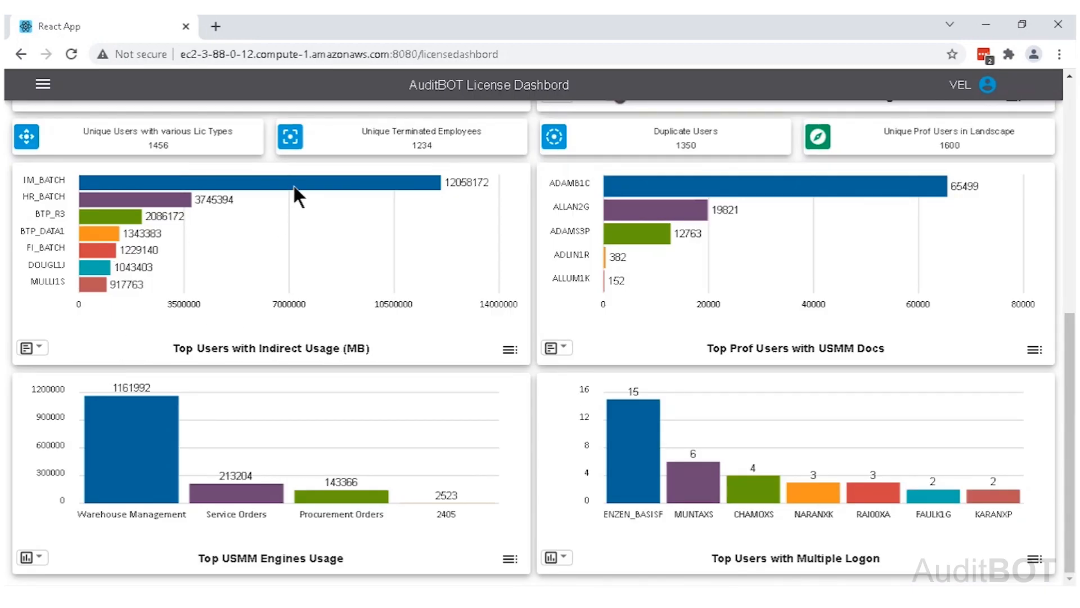
mouse_move(339, 271)
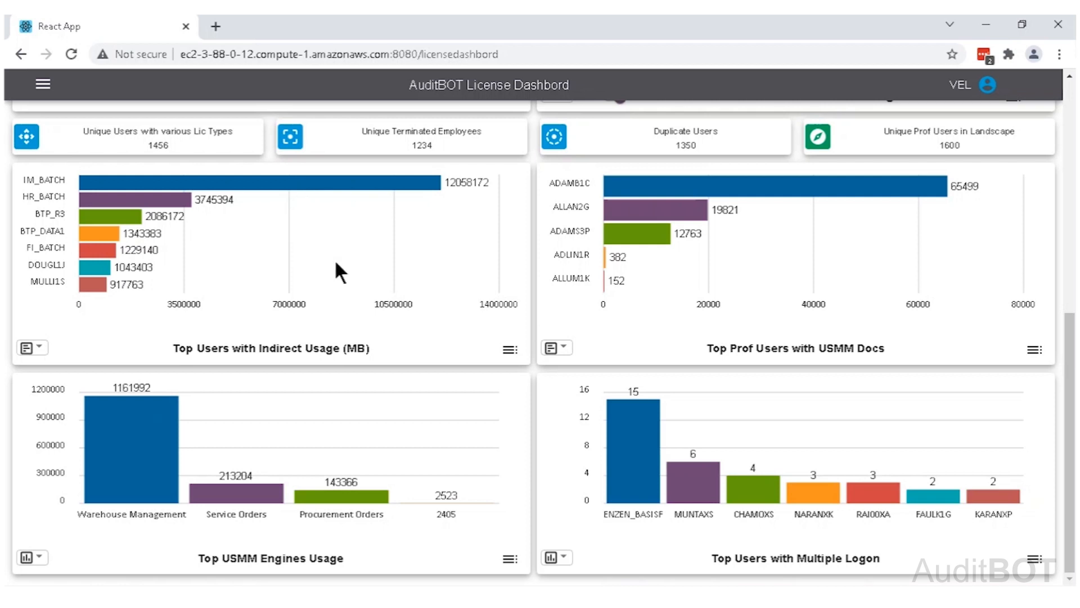
mouse_move(857, 369)
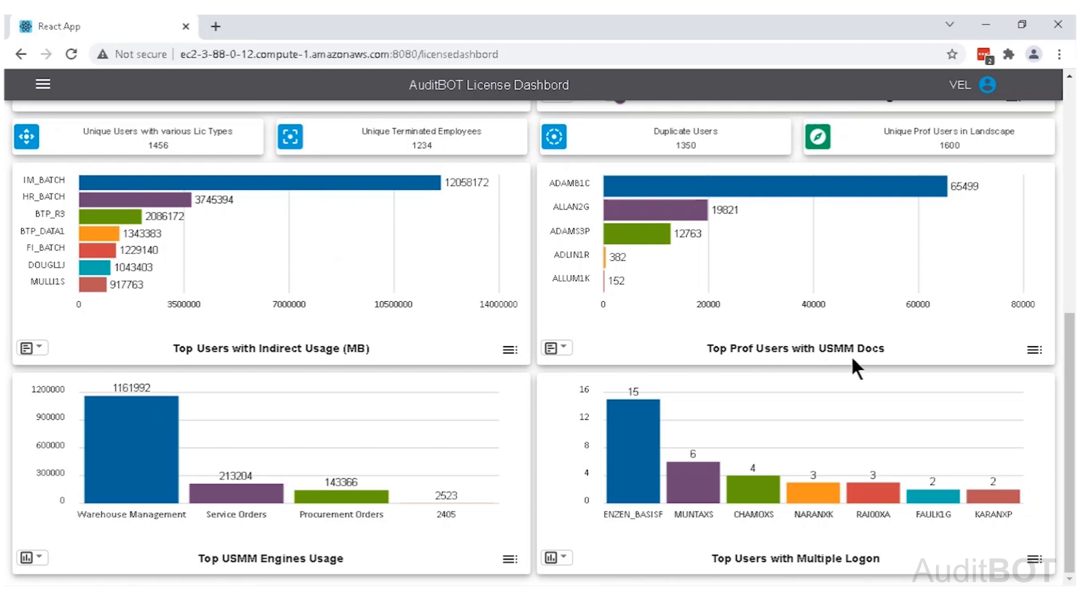
mouse_move(919, 358)
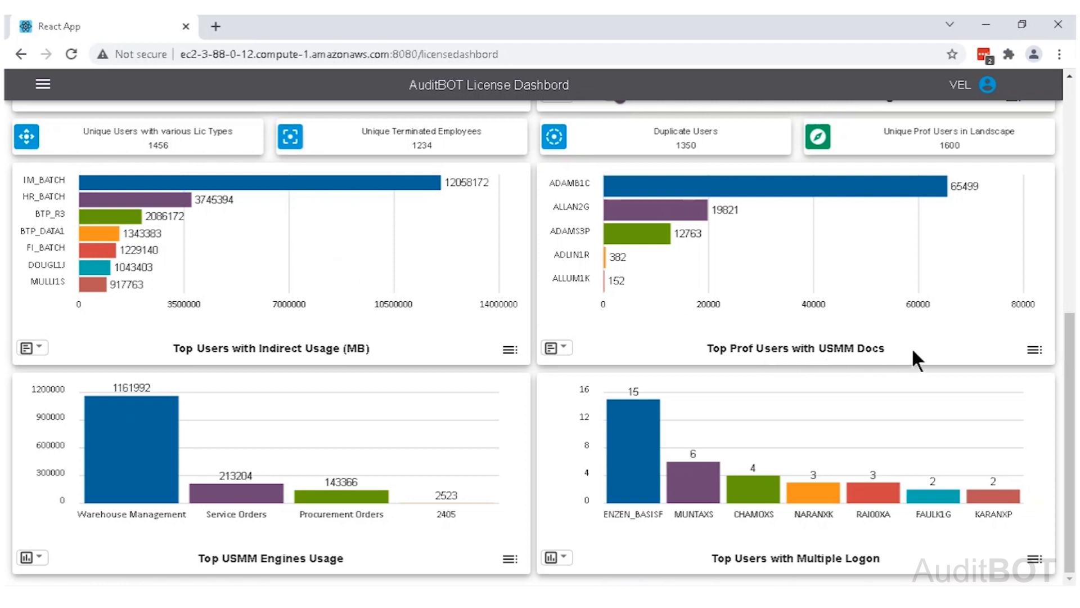
mouse_move(232, 546)
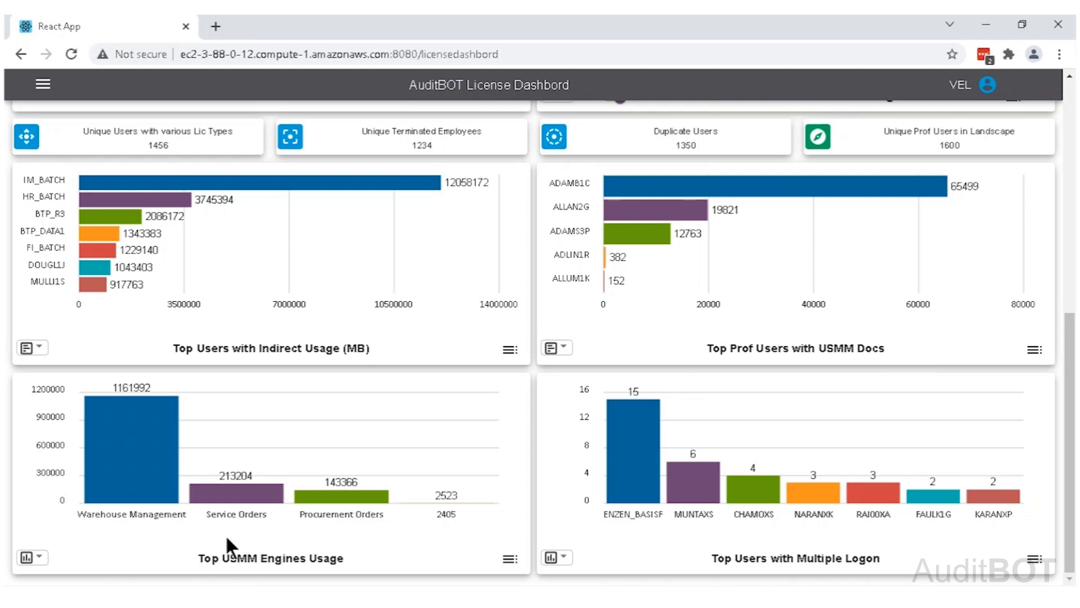
mouse_move(372, 547)
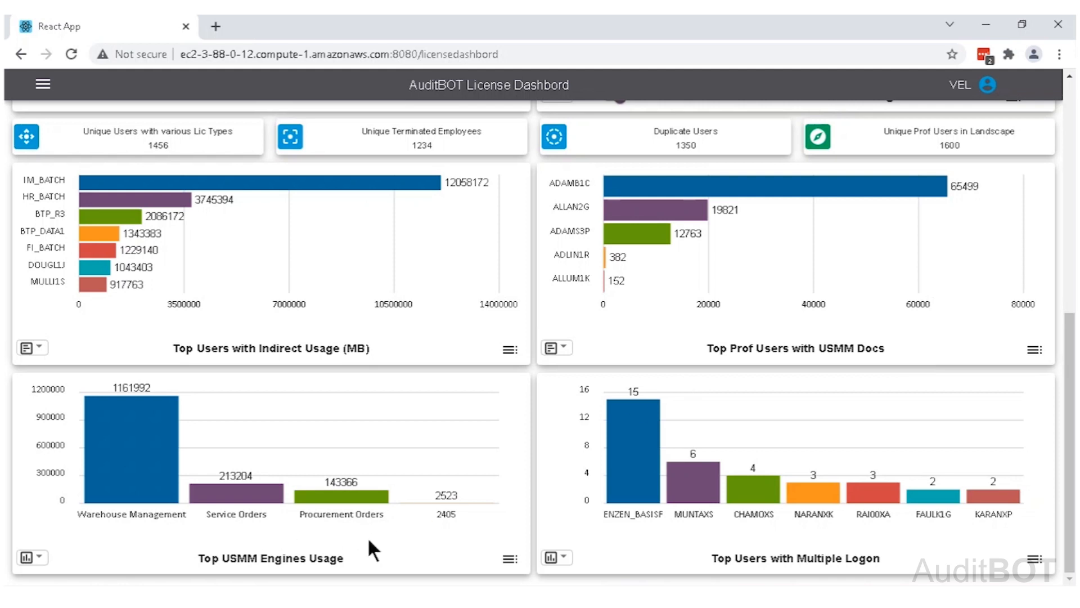
mouse_move(910, 564)
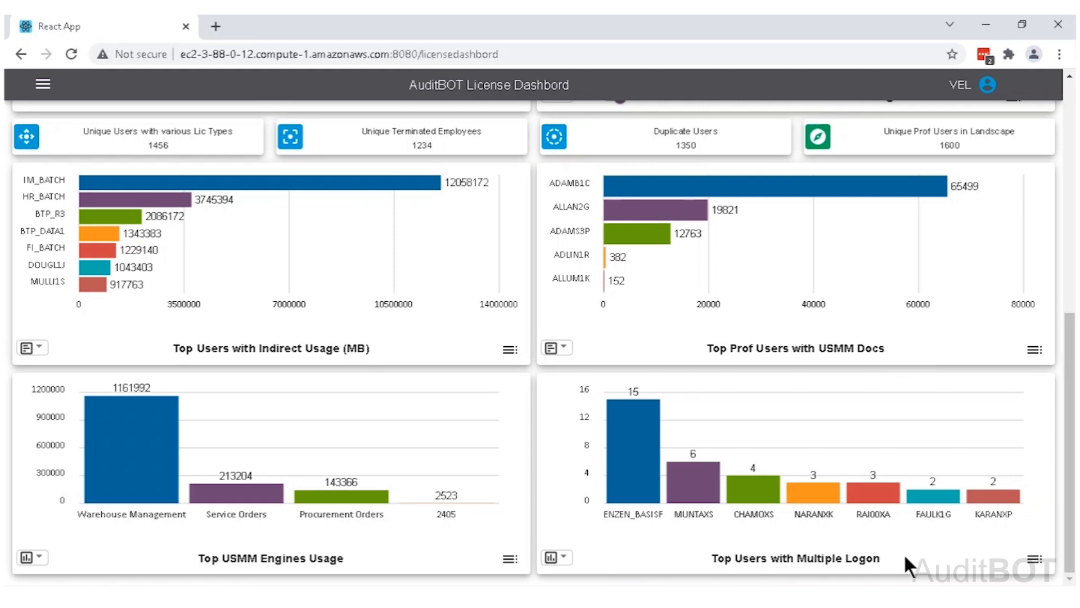